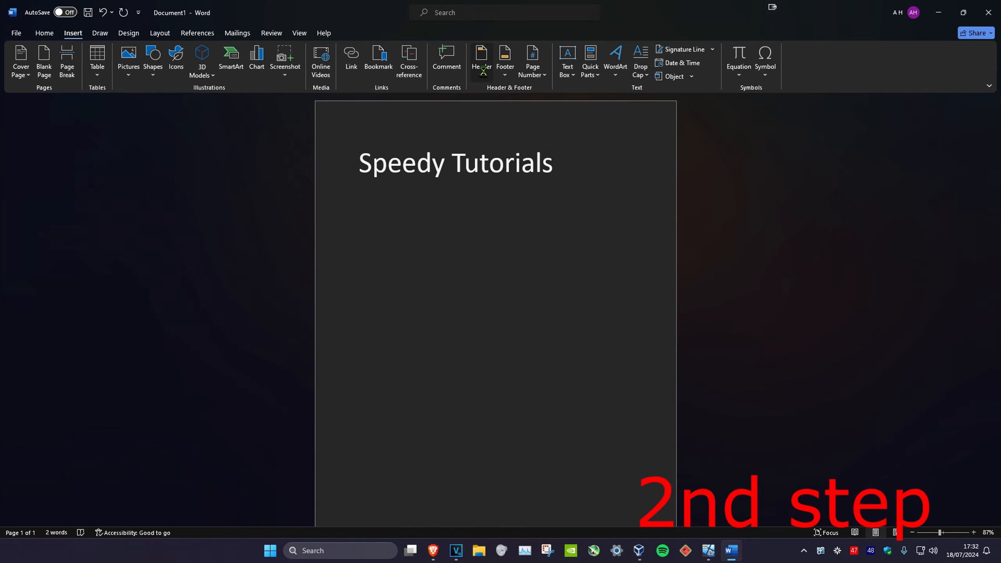
Browse the built-in header design gallery from the Insert tab
left_click(482, 57)
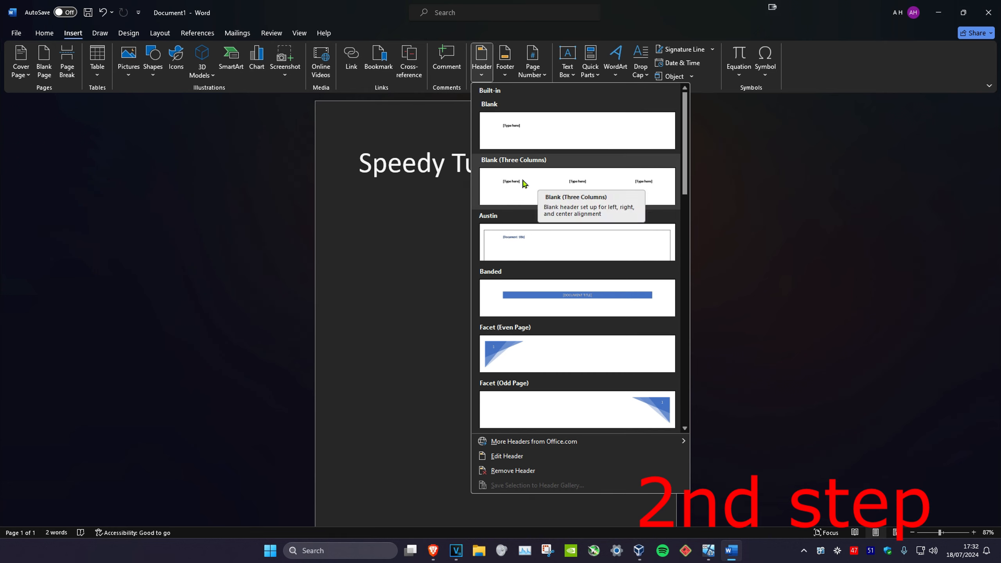
scroll("down", 3)
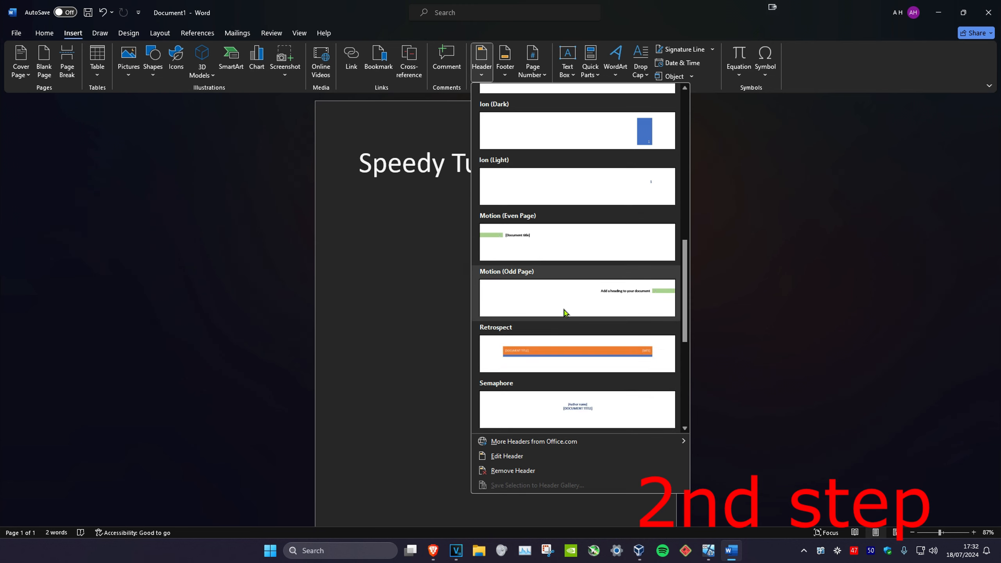
scroll("down", 3)
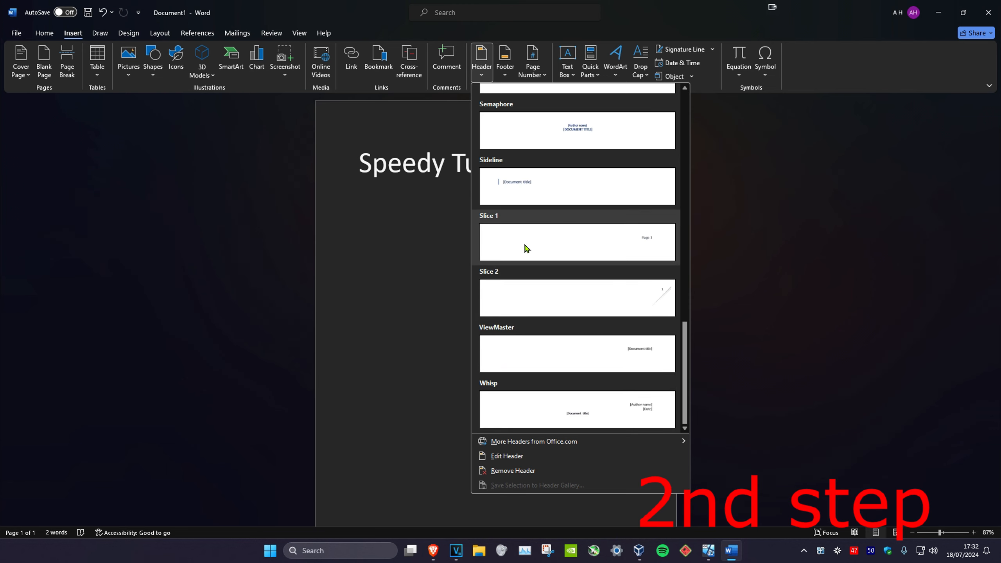
mouse_move(598, 402)
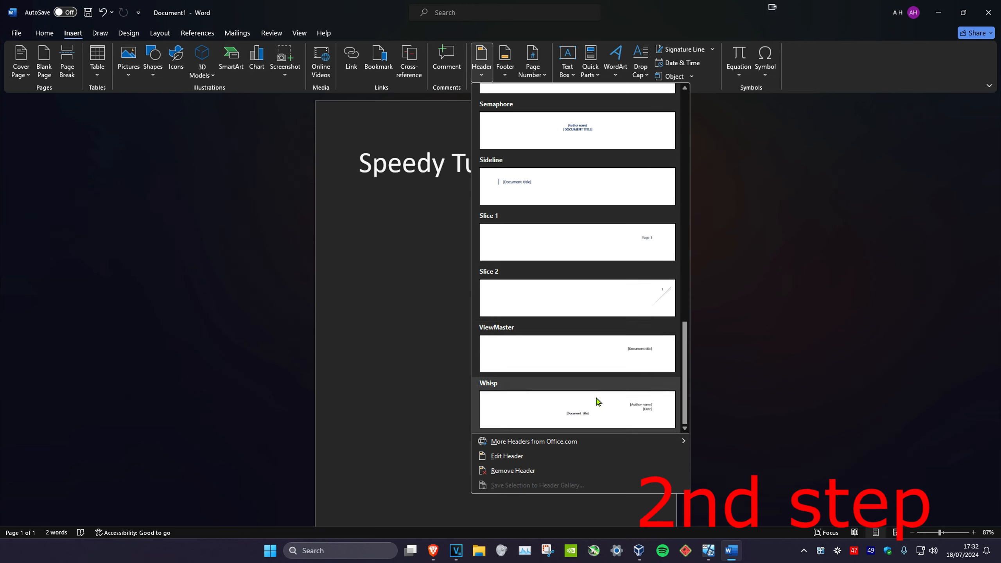
mouse_move(553, 243)
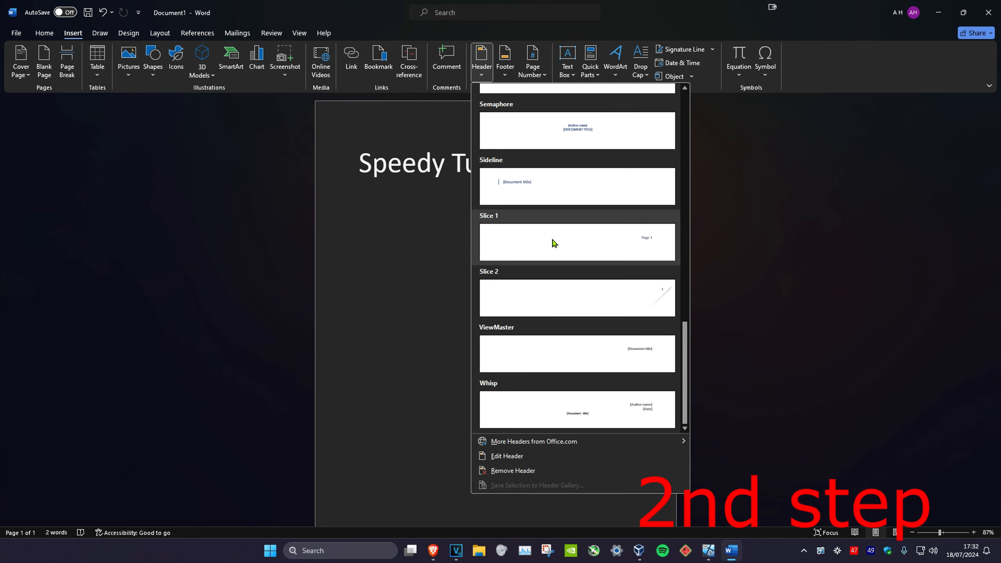
mouse_move(523, 355)
type("Speedy Tutorials")
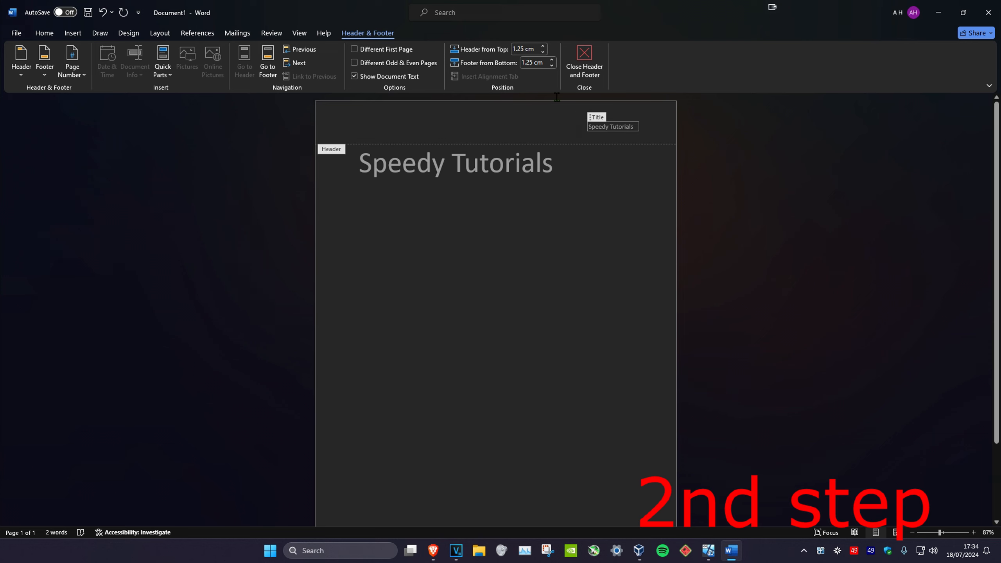
mouse_move(583, 61)
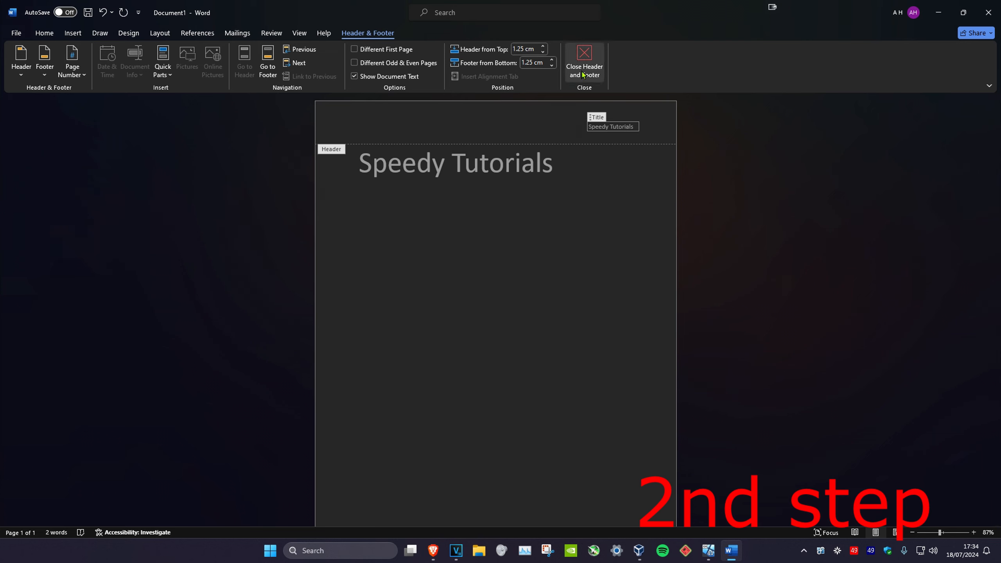
Close header editing after the ViewMaster header is placed and return to Insert
left_click(583, 61)
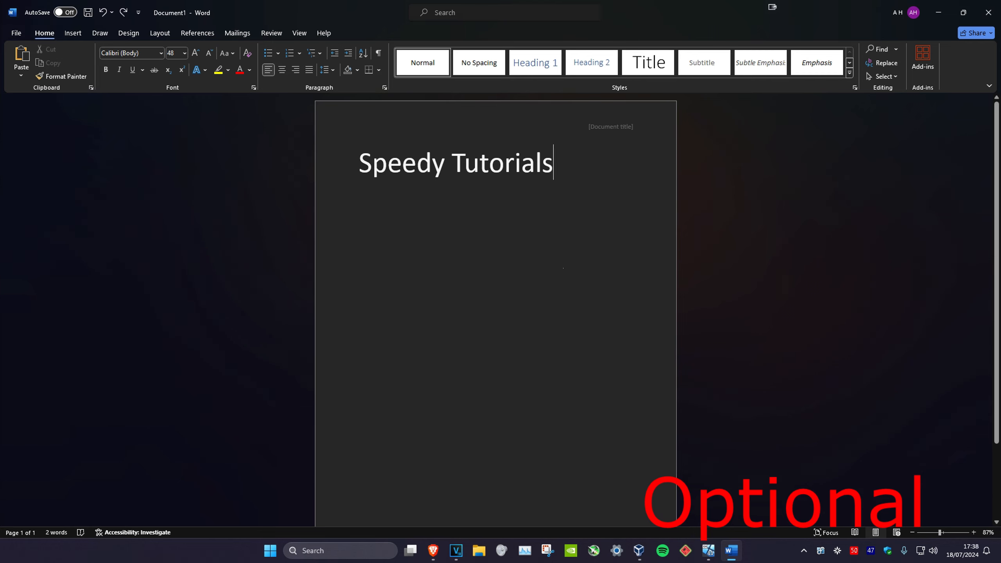
left_click(72, 33)
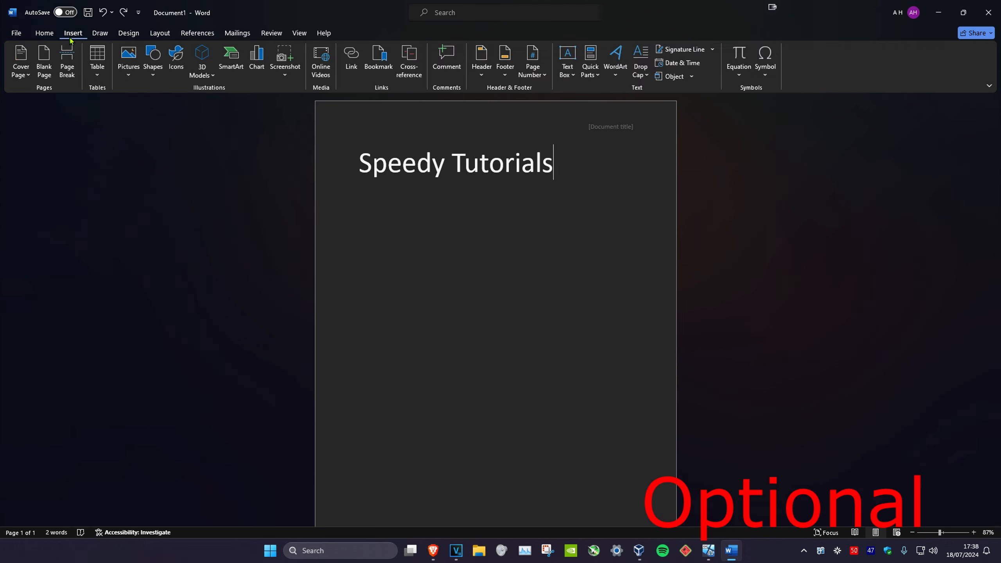
Insert a Top of Page page number and type 'Speedy' before it
left_click(532, 61)
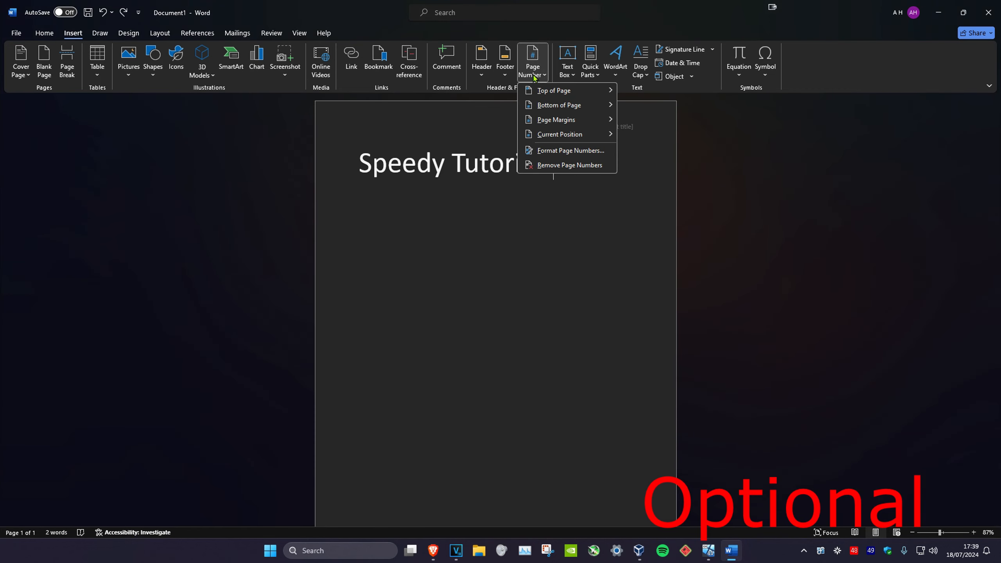
left_click(553, 90)
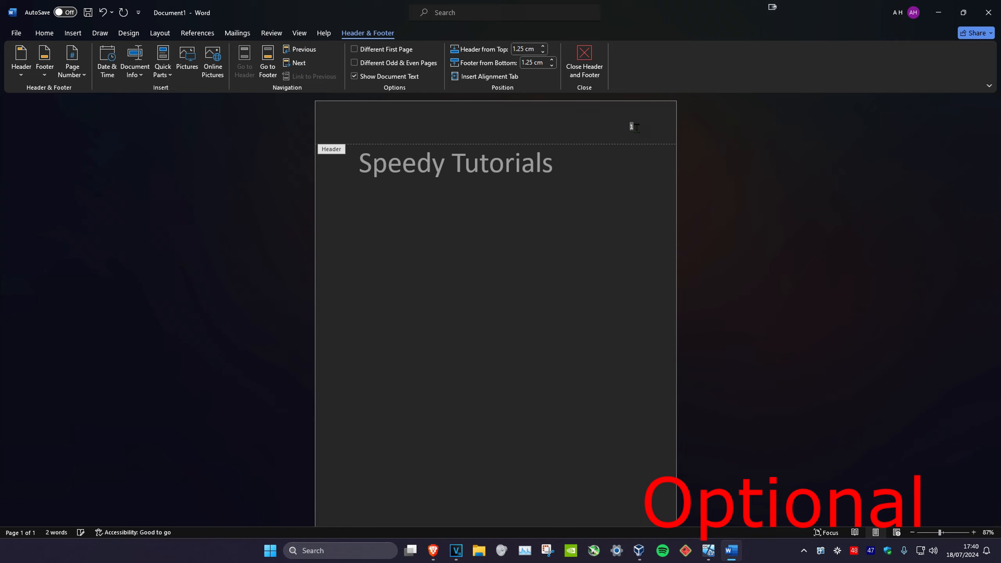
type("Speedy")
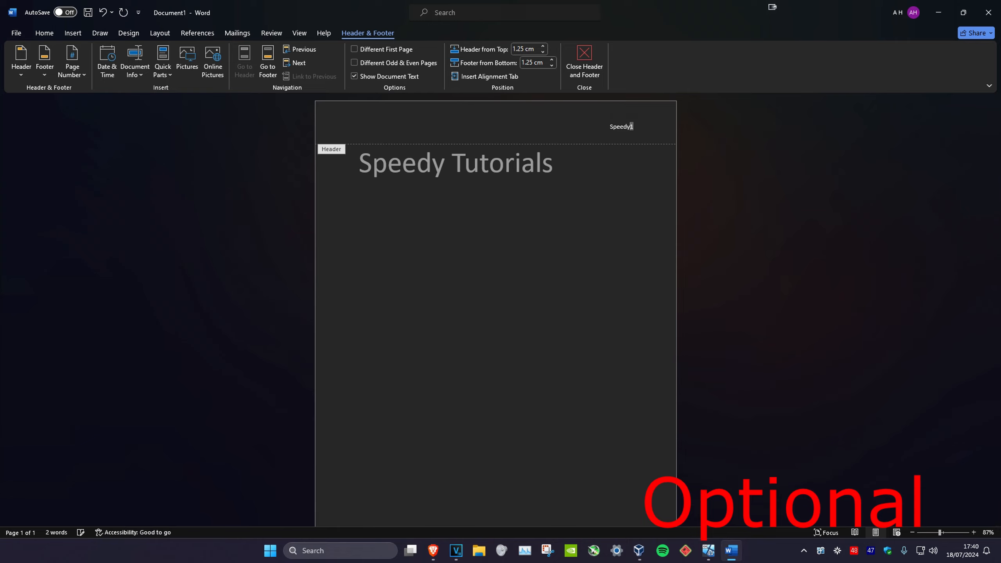